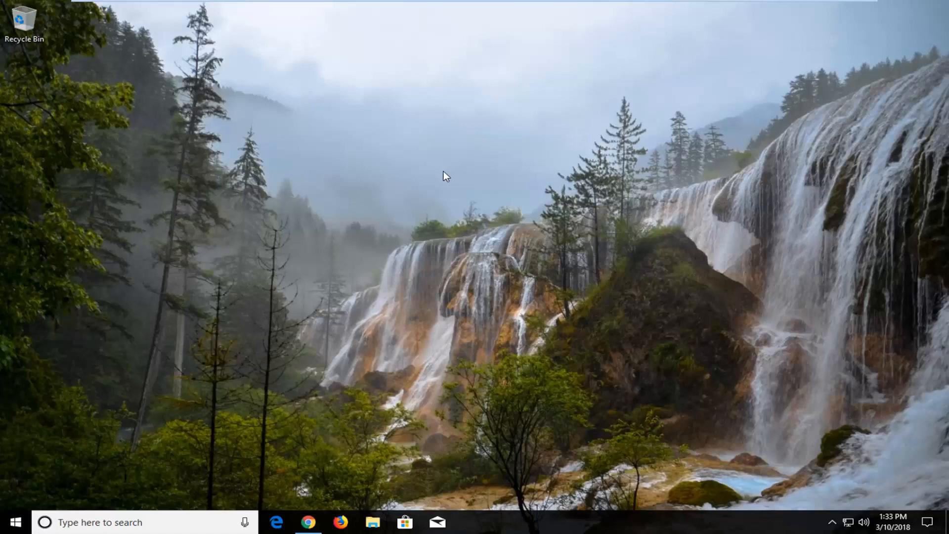
mouse_move(436, 242)
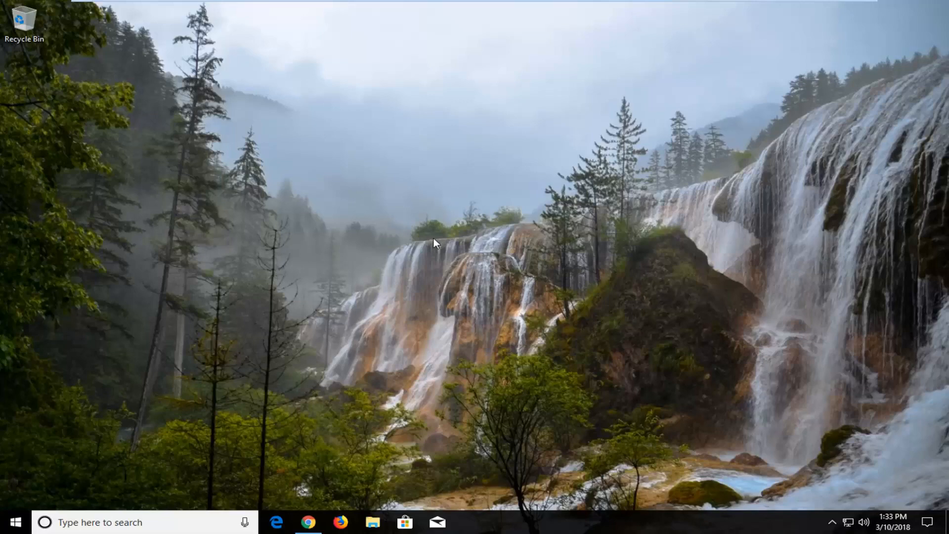
mouse_move(340, 429)
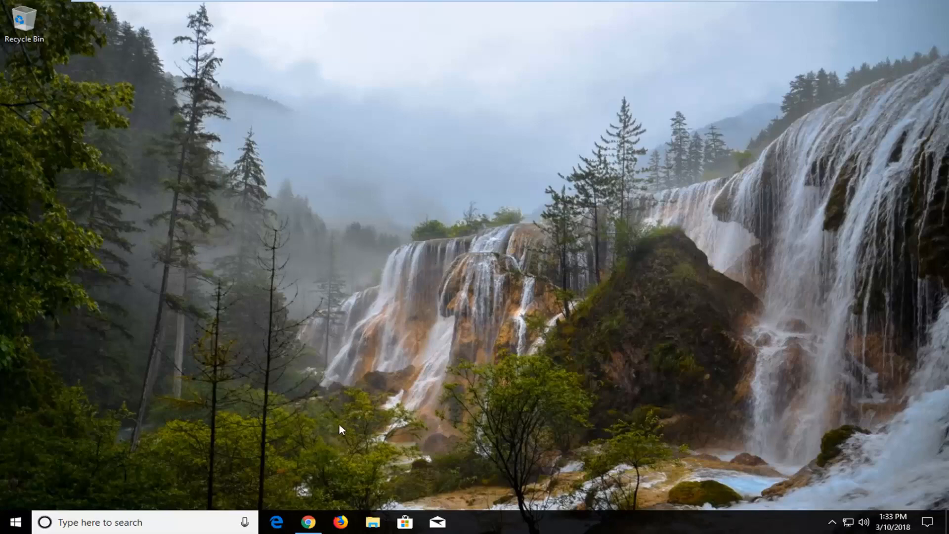
- Launch Chrome and go to its Settings page from the three-dot menu
left_click(308, 522)
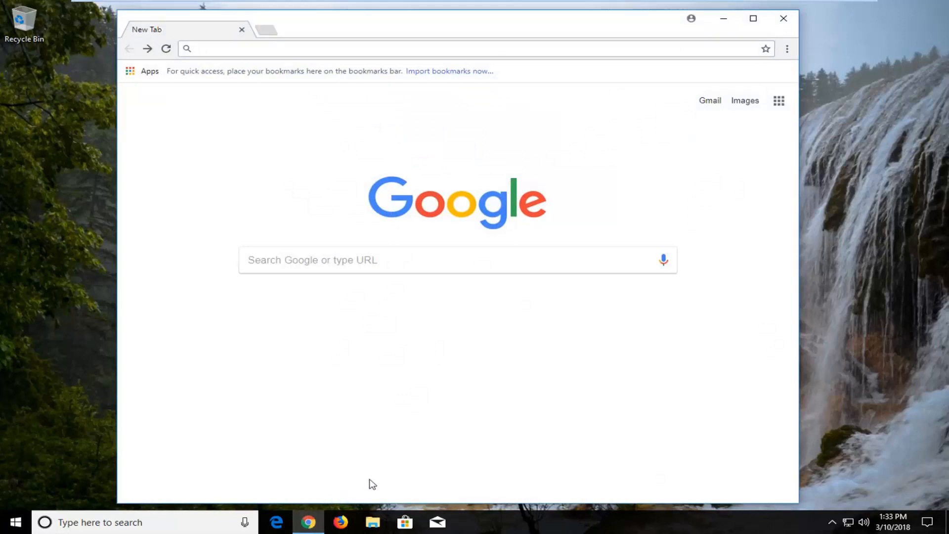
left_click(787, 49)
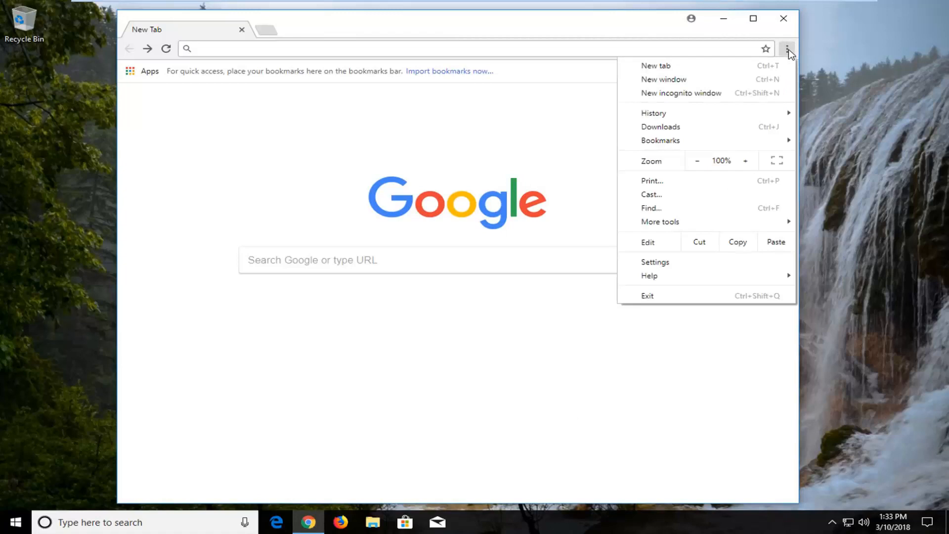
mouse_move(657, 276)
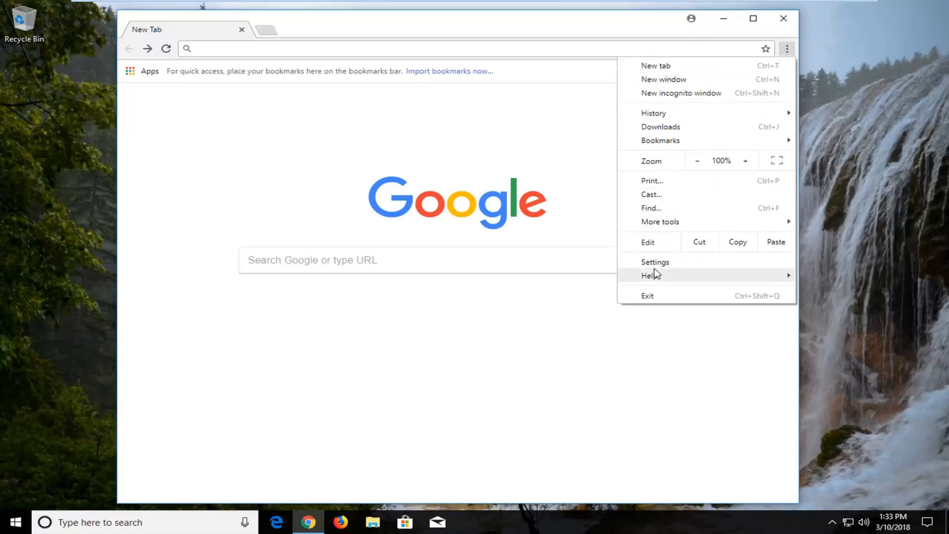
left_click(655, 262)
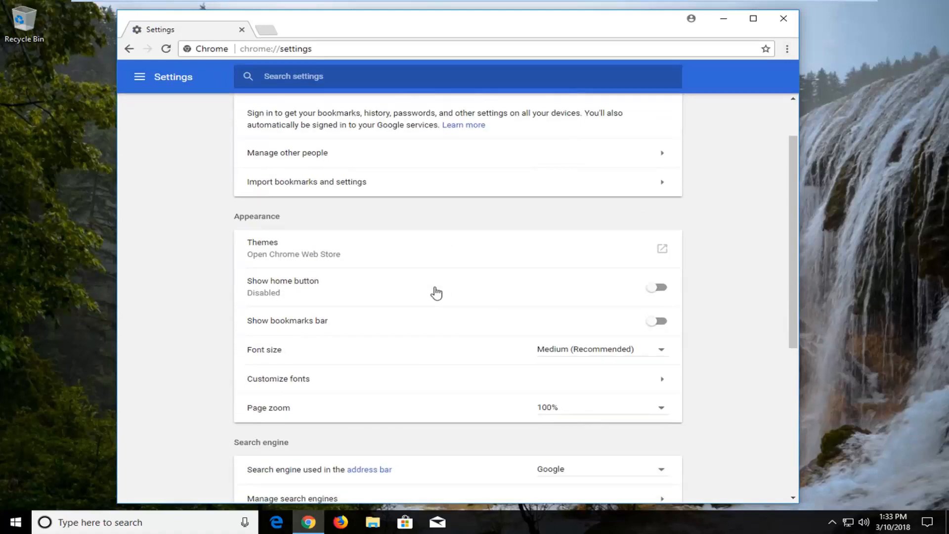
- Expand Advanced settings and go to Autofill under Passwords and forms
scroll("down", 3)
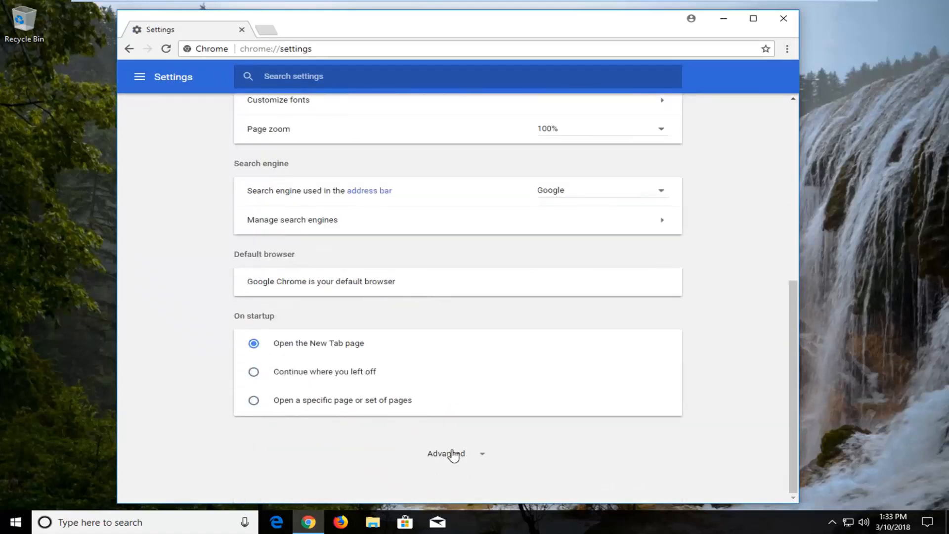
left_click(446, 454)
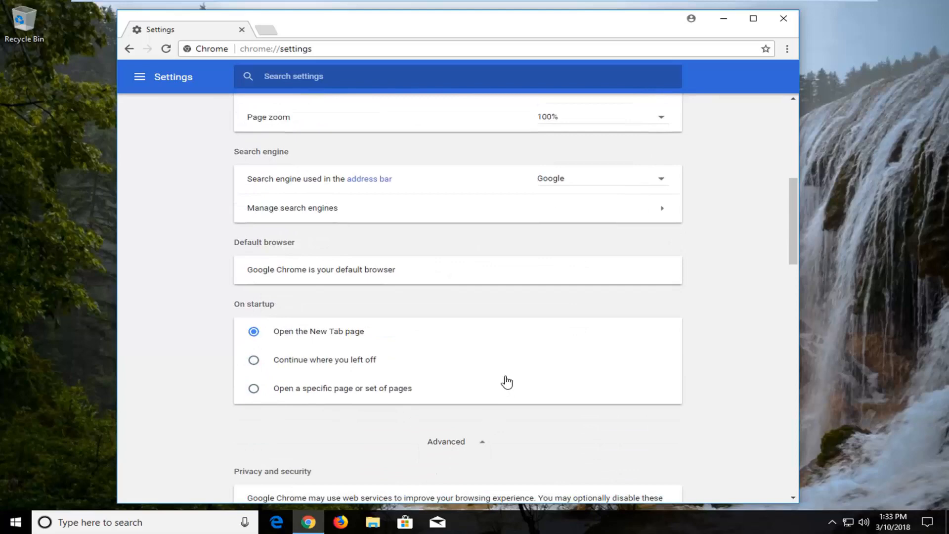
scroll("down", 3)
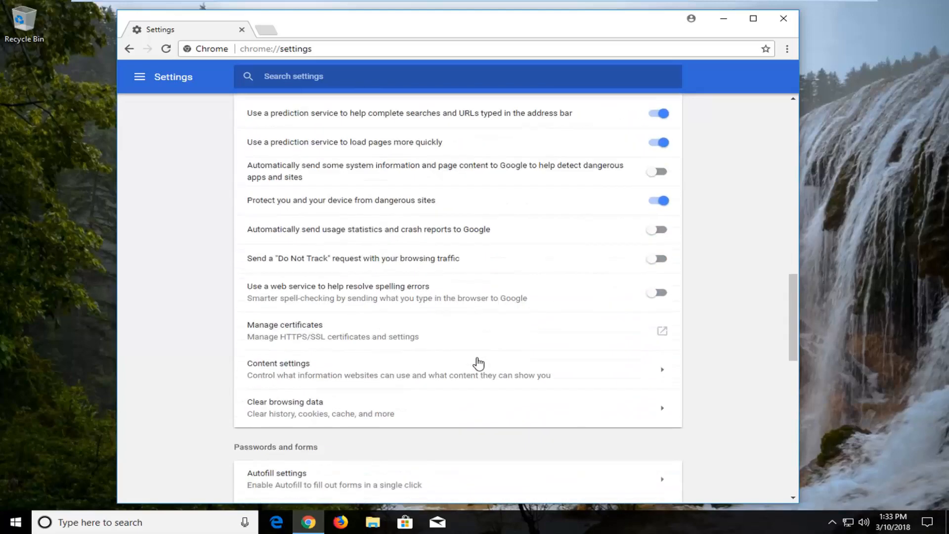
scroll("down", 3)
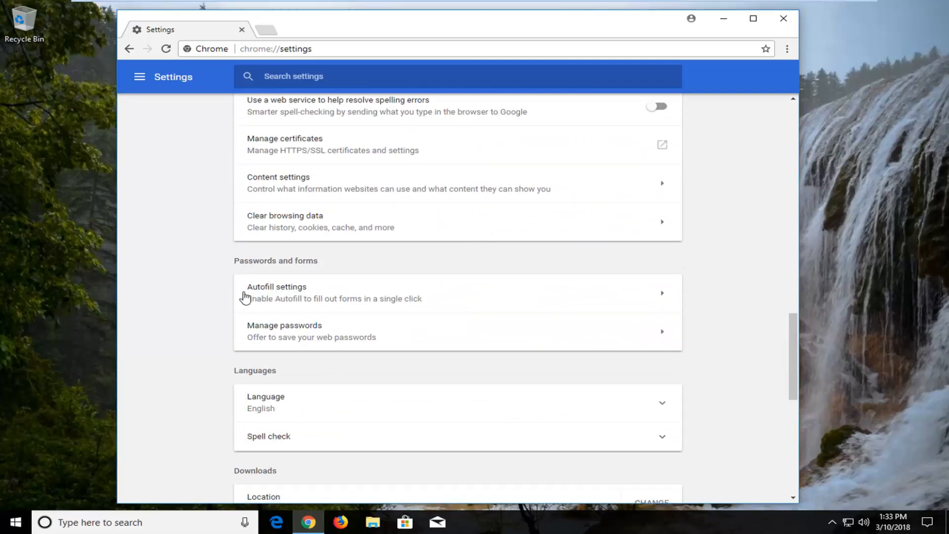
mouse_move(368, 304)
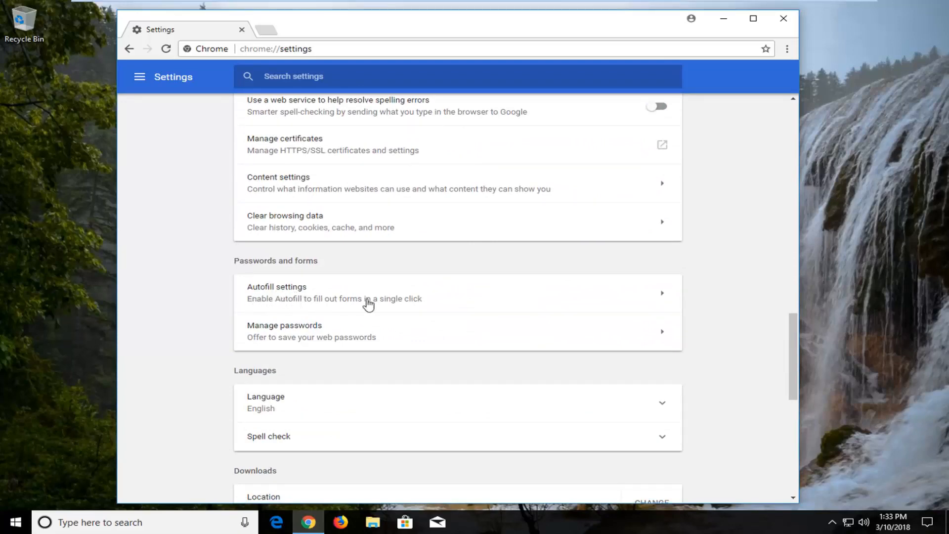
left_click(332, 292)
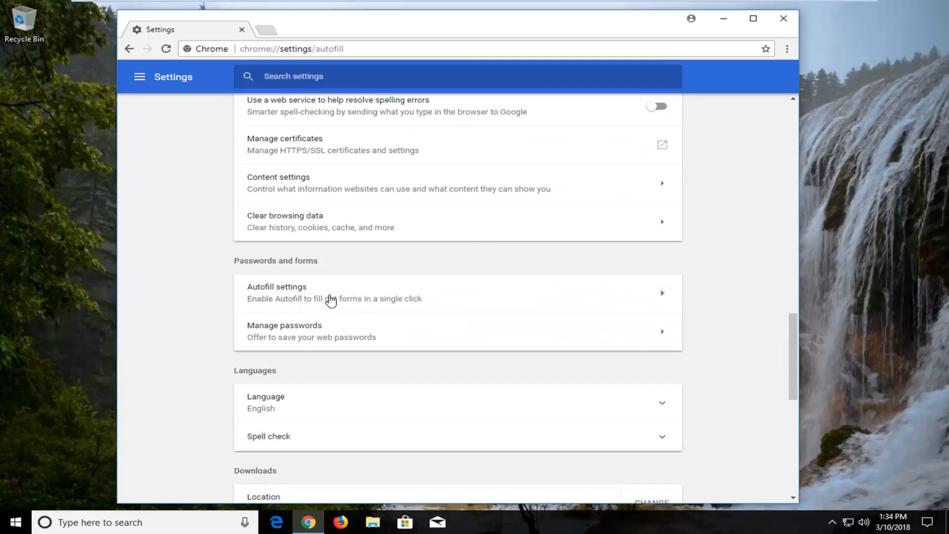
- On the Autofill page, switch the Autofill toggle off and back on
left_click(276, 292)
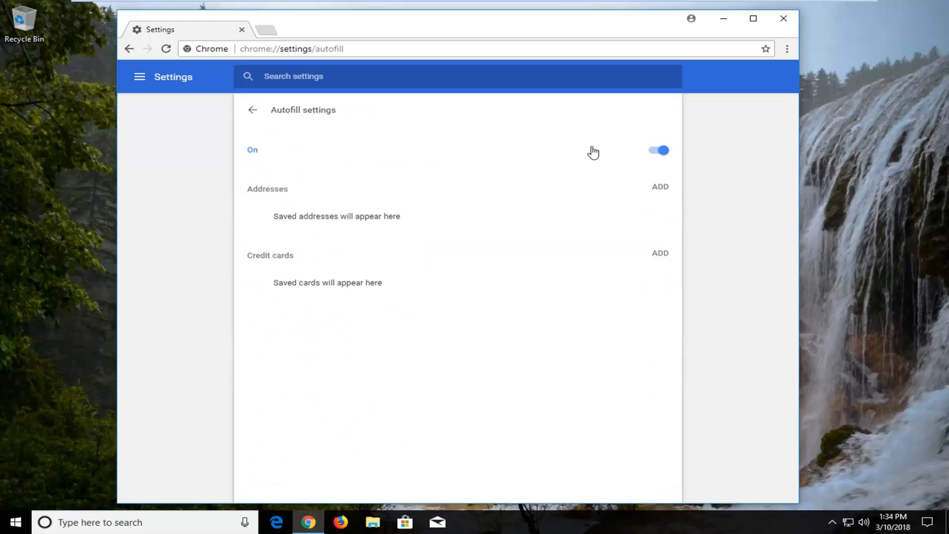
left_click(658, 150)
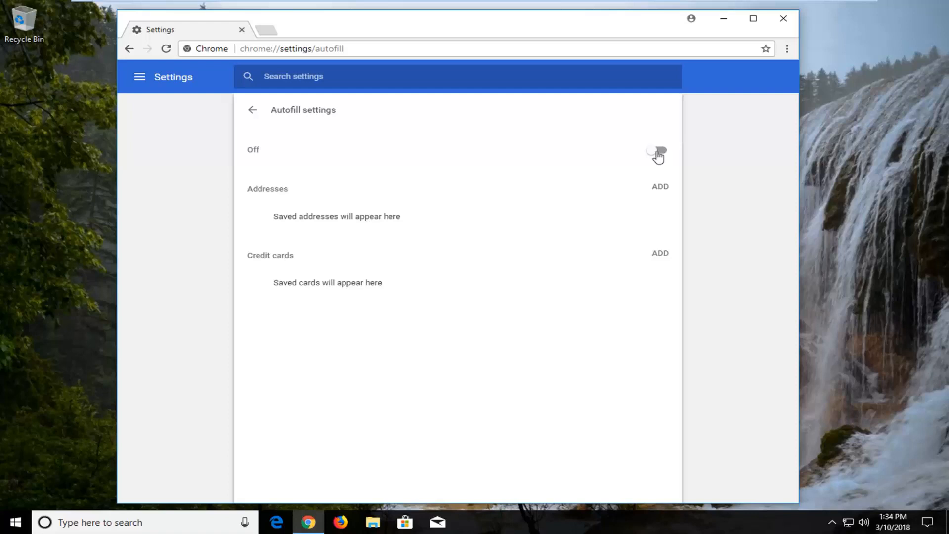
left_click(658, 150)
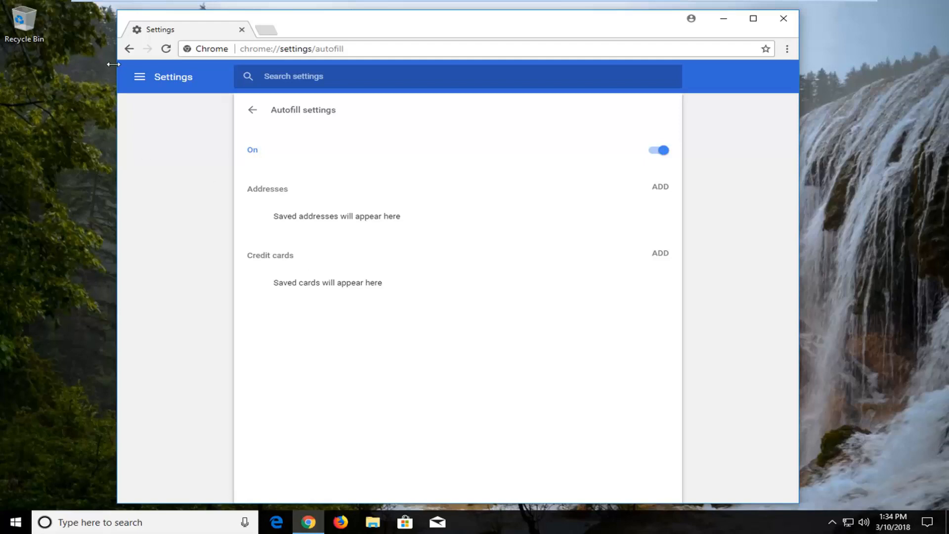
mouse_move(129, 49)
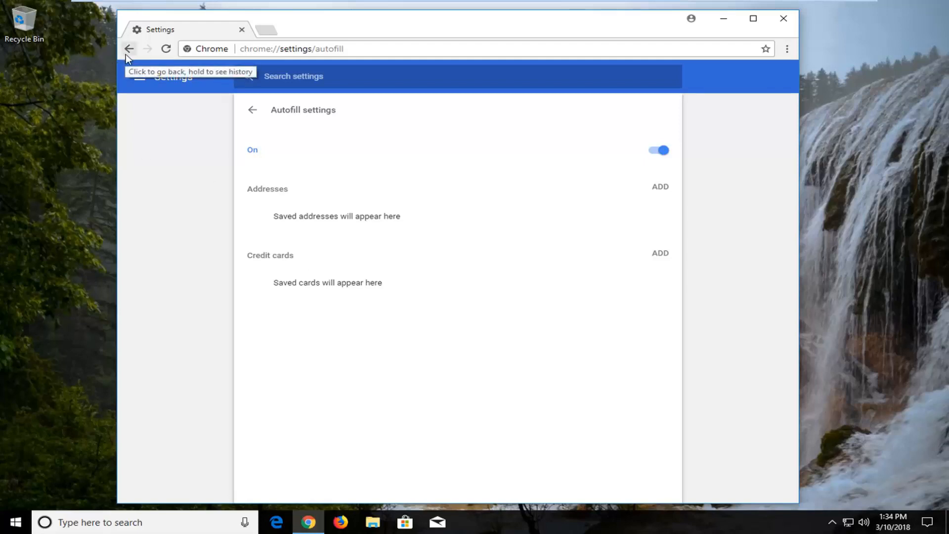
mouse_move(174, 121)
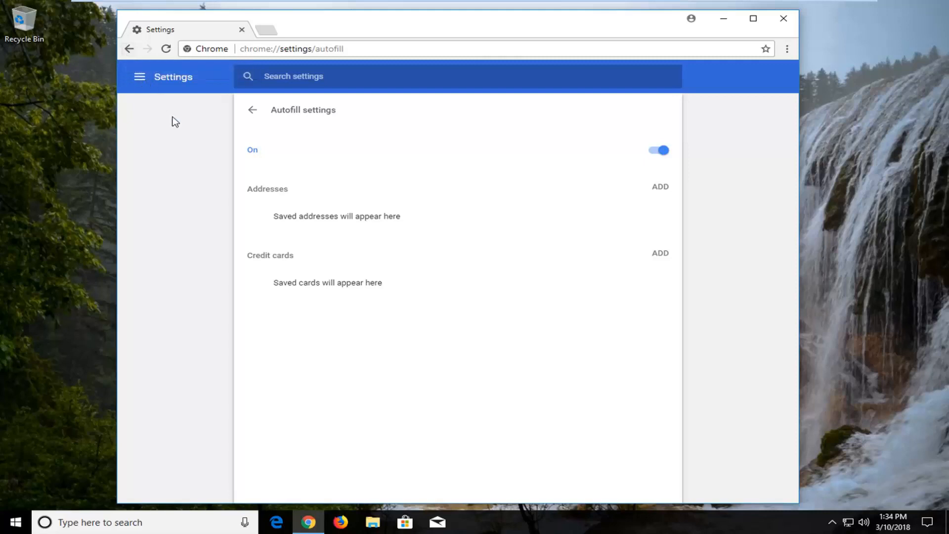